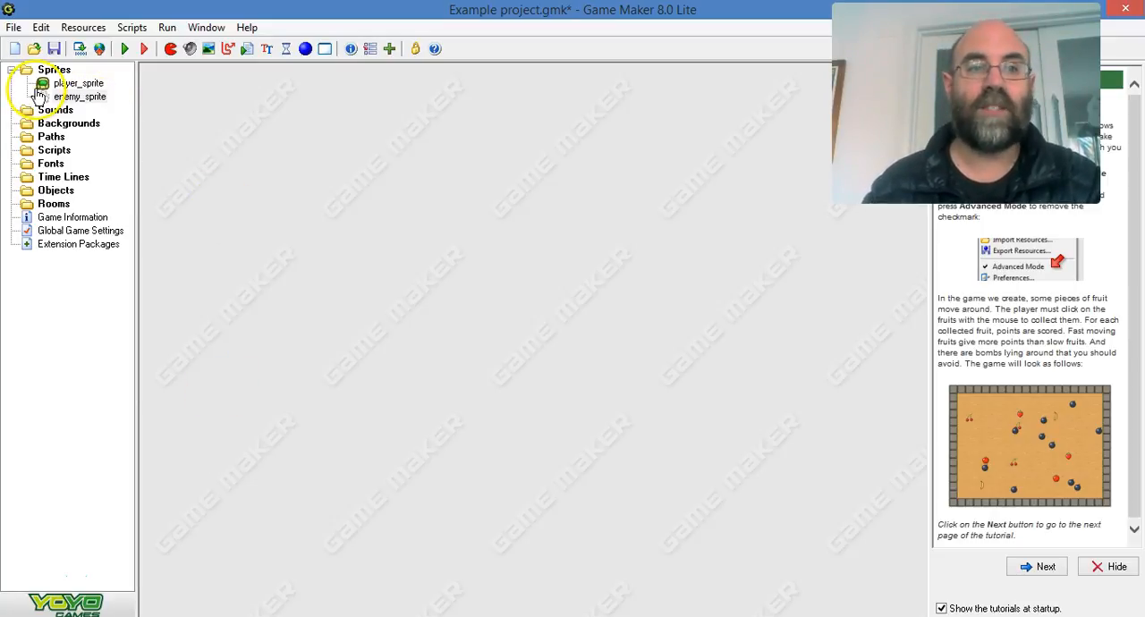
# Step: Create a new sprite from the Sprites folder and name it antonio_sprite
pyautogui.rightClick(54, 68)
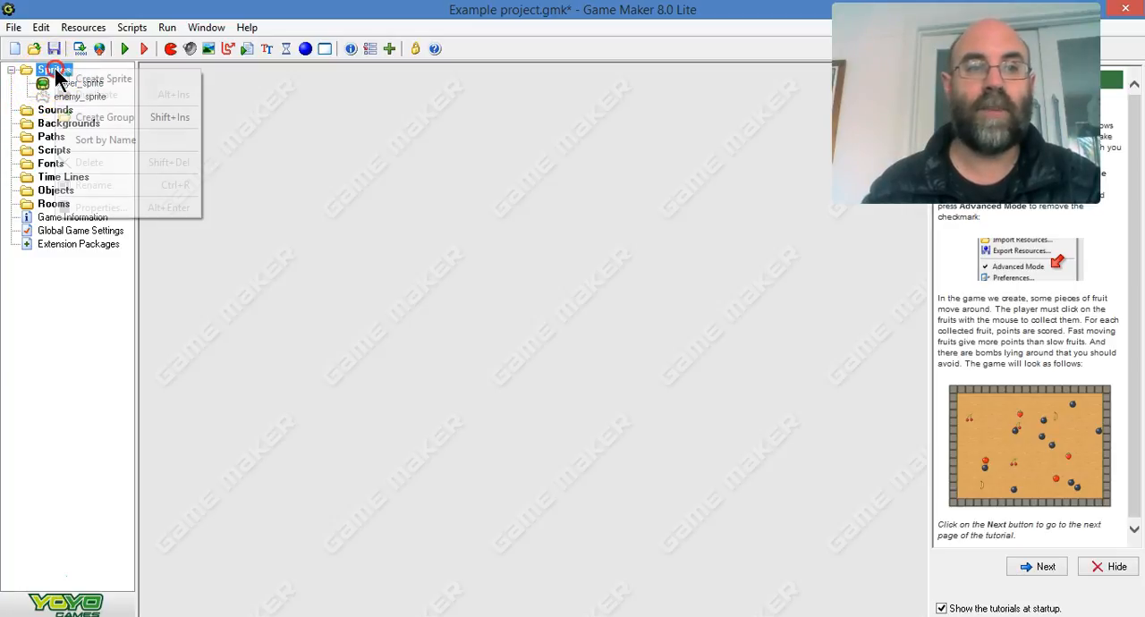
pyautogui.click(101, 78)
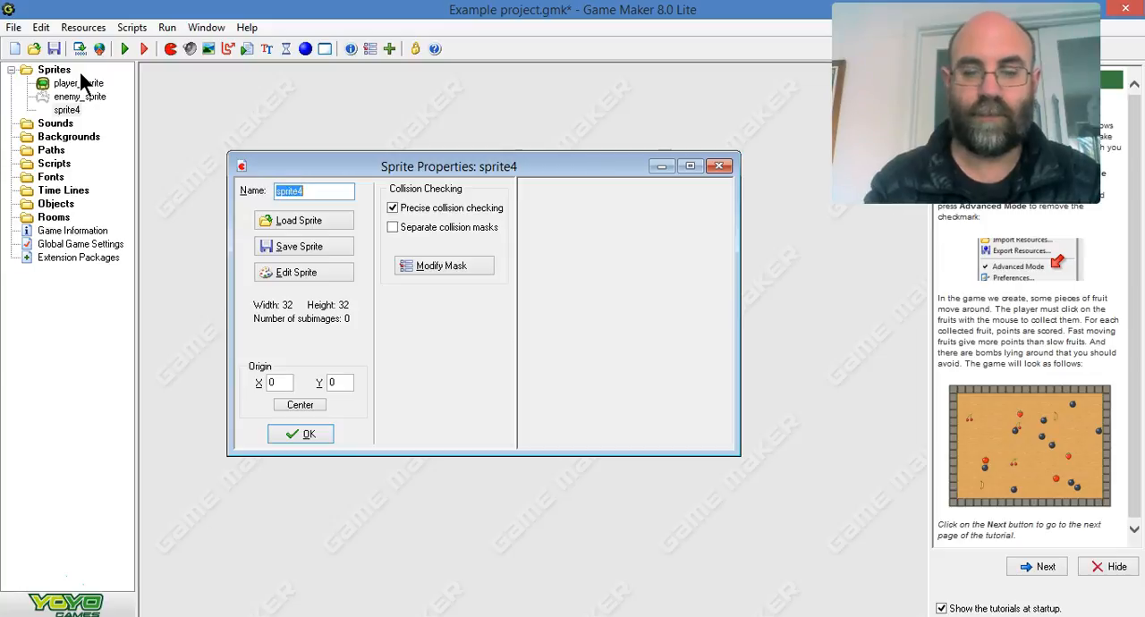
pyautogui.write('antonio_')
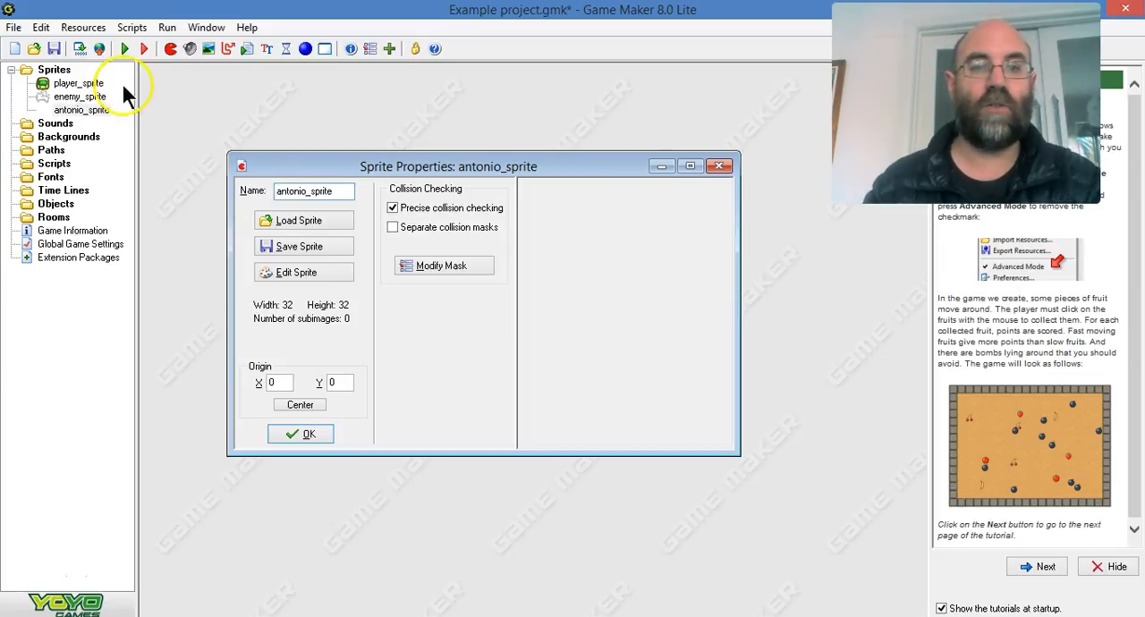
pyautogui.click(297, 220)
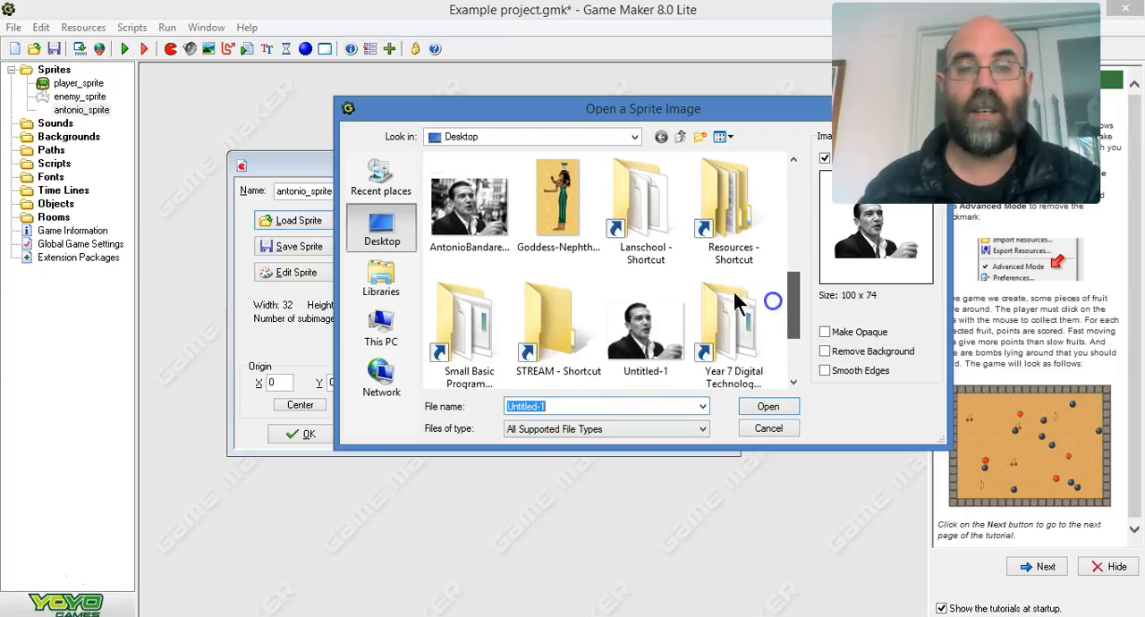
# Step: Load the AntonioBandaresJune07 photo from the Desktop as the 1200×889 sprite image and maximize Sprite Properties
pyautogui.click(468, 197)
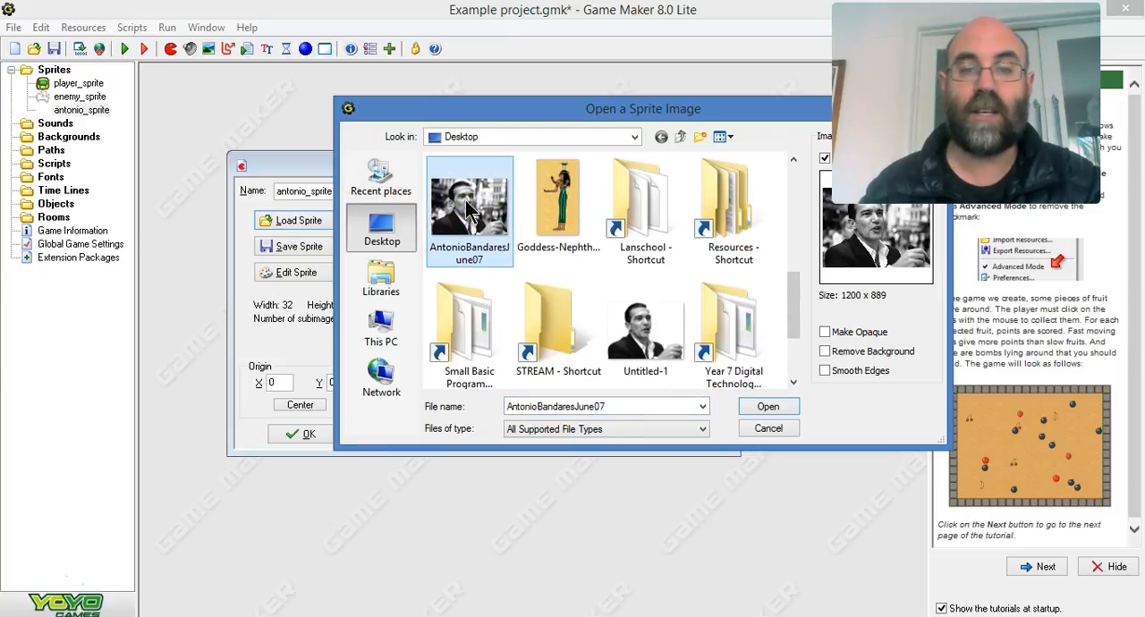
pyautogui.click(767, 406)
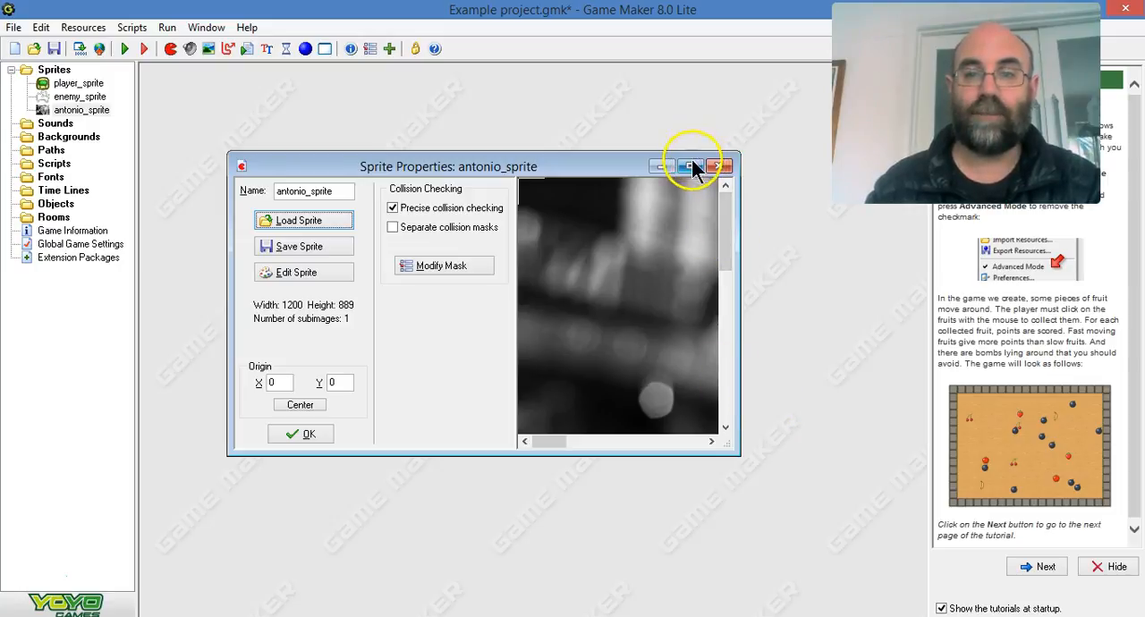
pyautogui.click(689, 167)
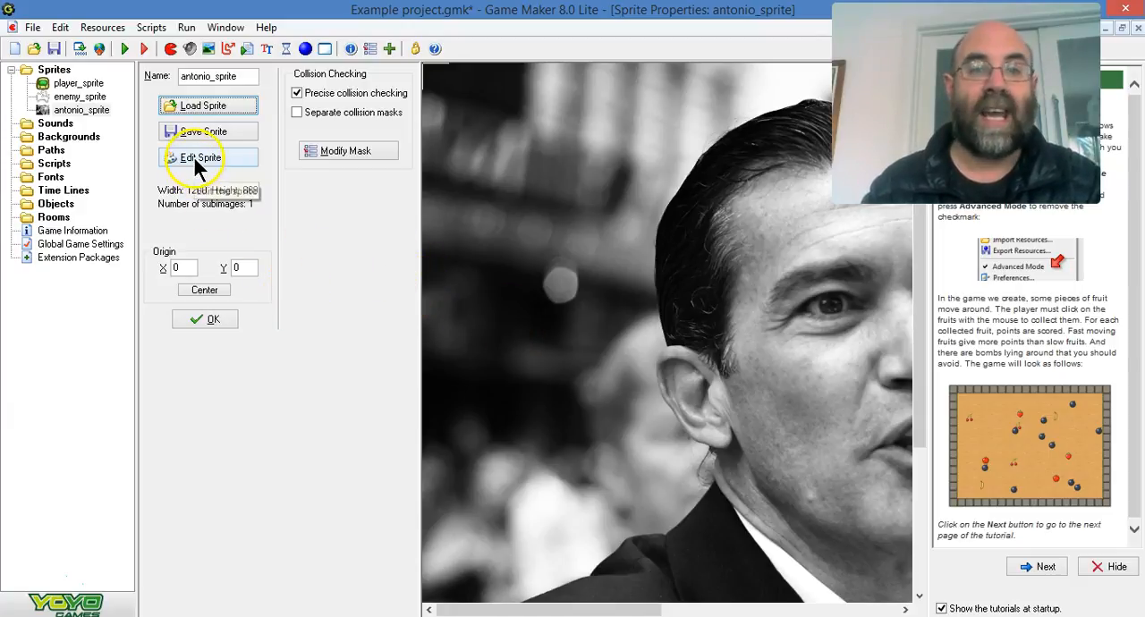
# Step: Bring the 1200×889 Antonio photo into the Sprite Editor for transforming
pyautogui.click(207, 157)
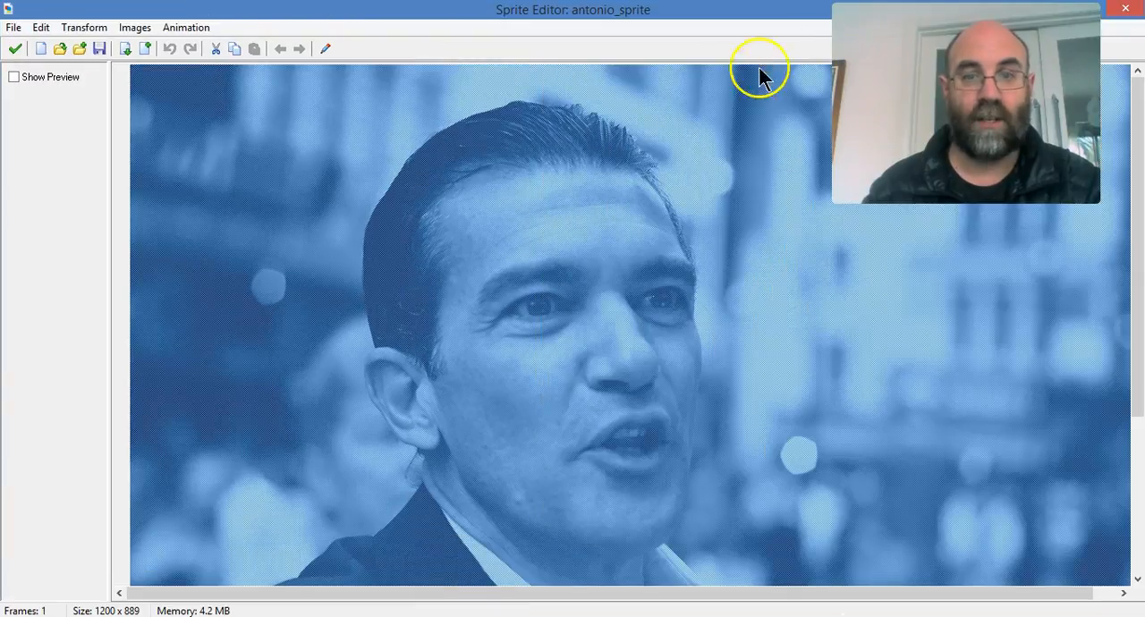
pyautogui.moveTo(80, 115)
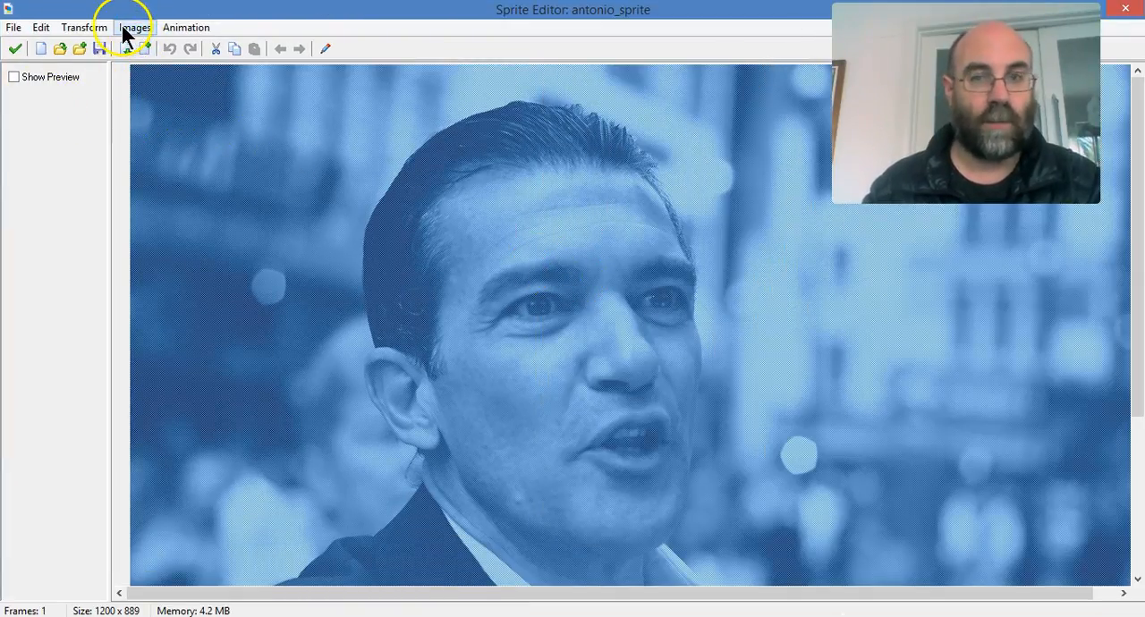
pyautogui.click(83, 27)
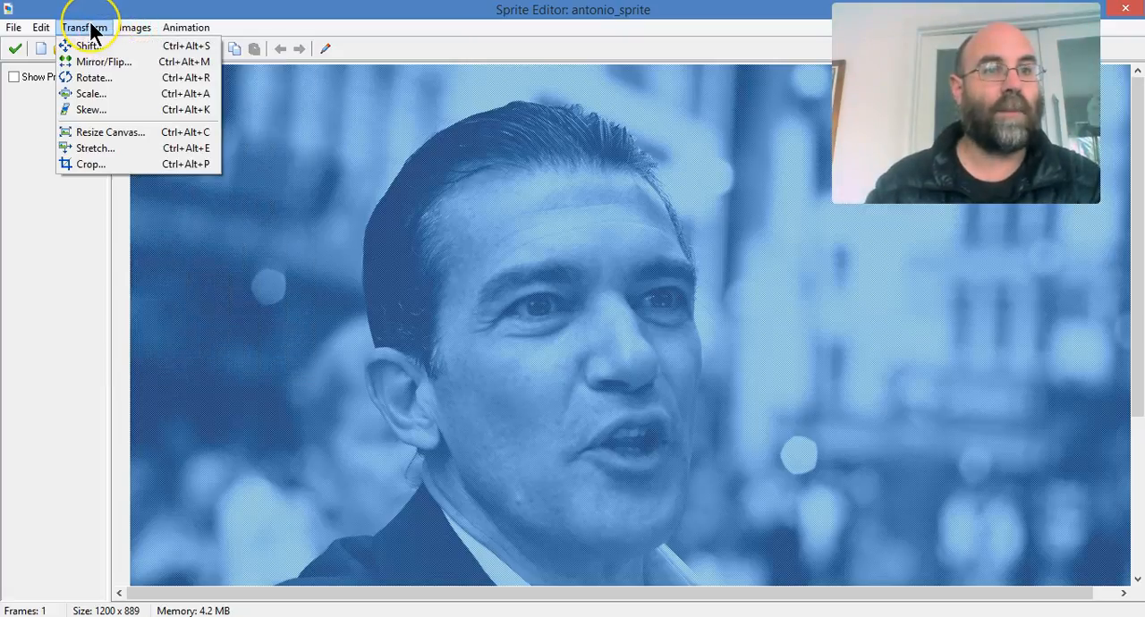
pyautogui.moveTo(97, 79)
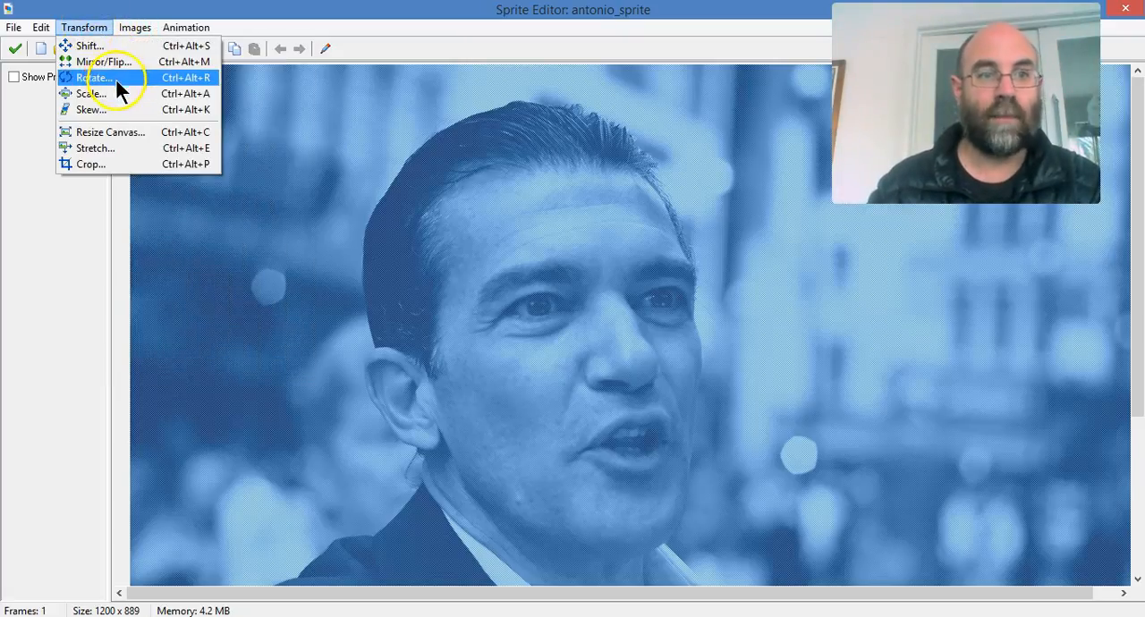
# Step: Scale the photo to 12 percent with the Percentage slider and apply it
pyautogui.click(89, 93)
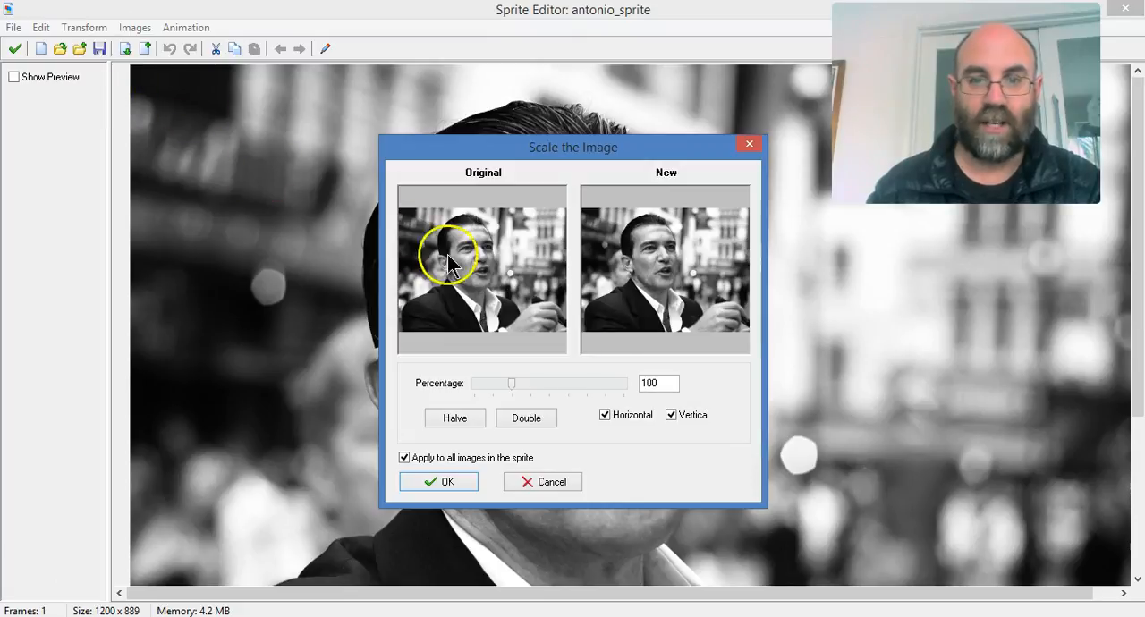
pyautogui.moveTo(515, 387)
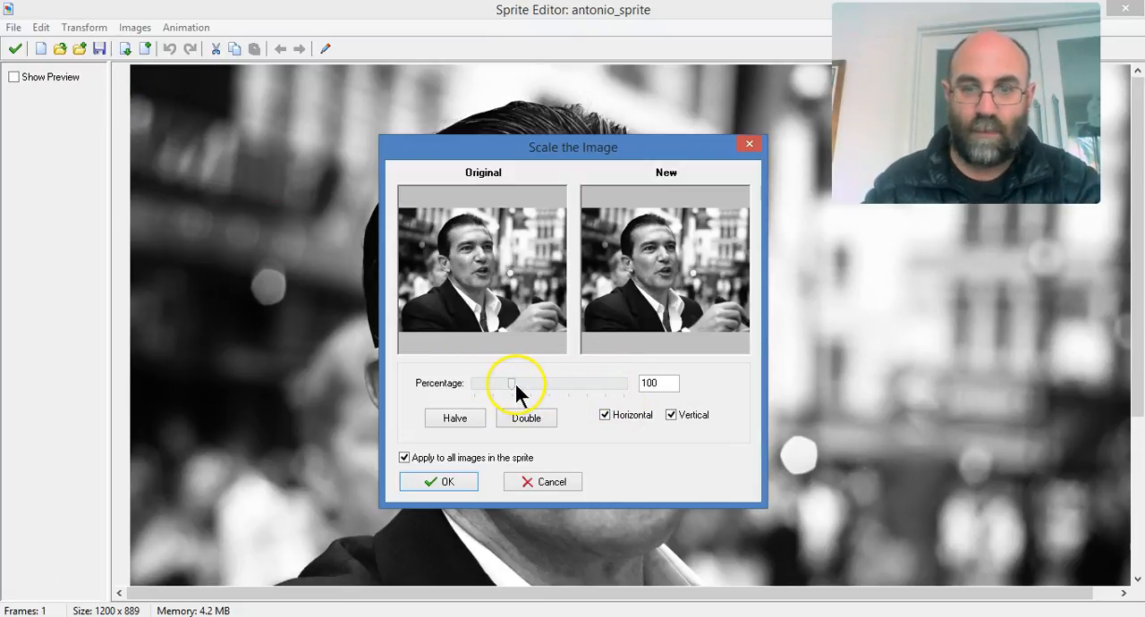
pyautogui.moveTo(601, 272)
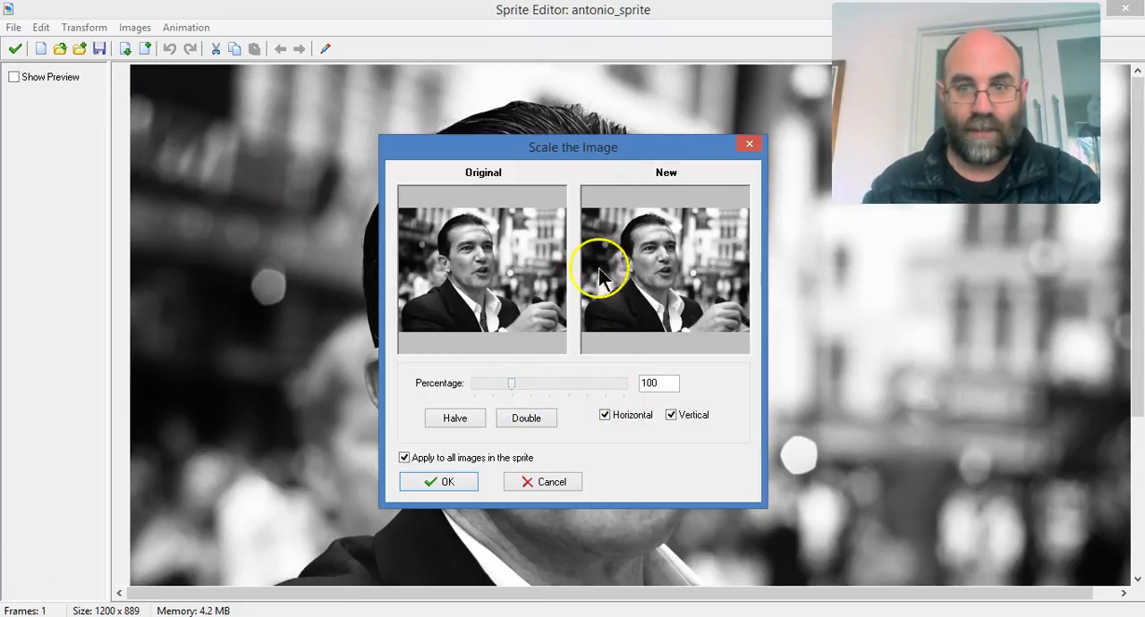
pyautogui.moveTo(515, 383)
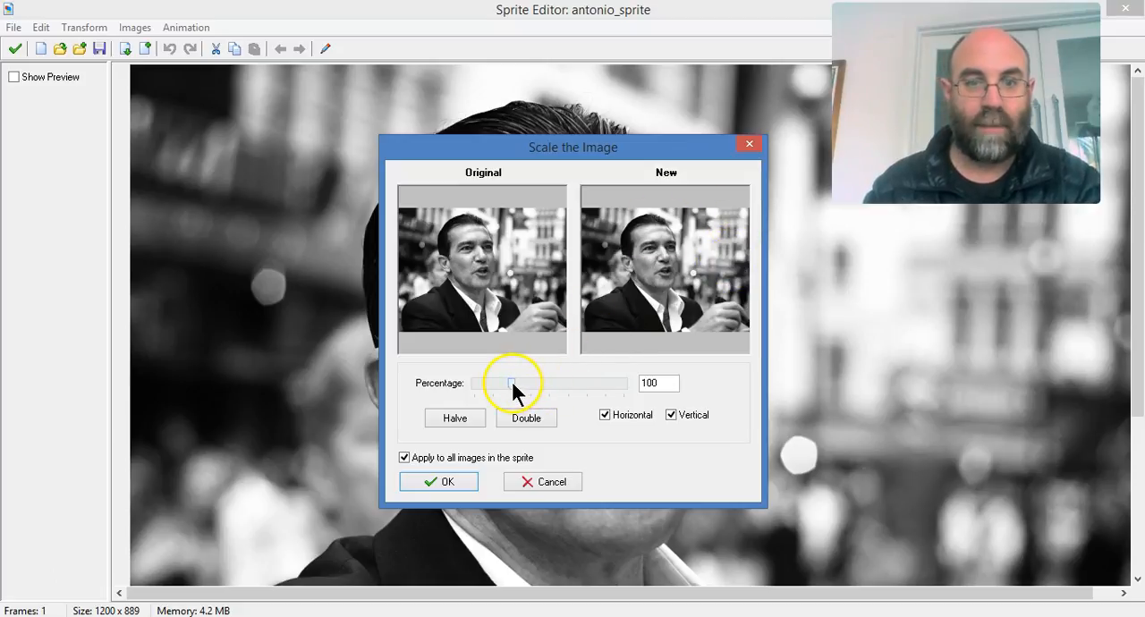
pyautogui.moveTo(512, 383); pyautogui.dragTo(481, 383)
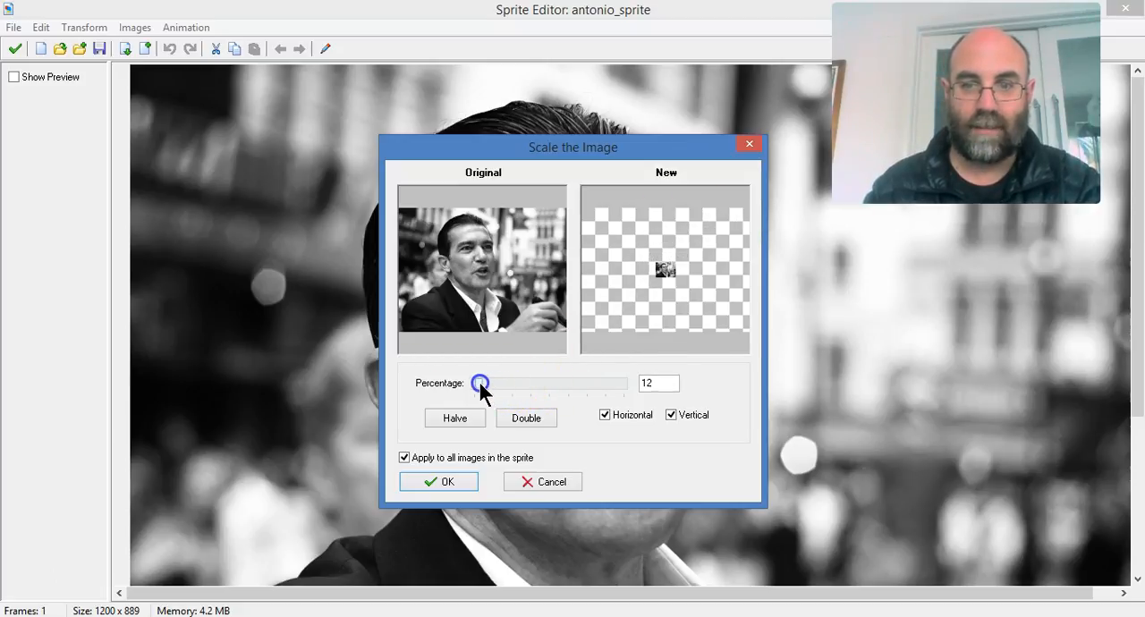
pyautogui.moveTo(479, 383); pyautogui.dragTo(475, 383)
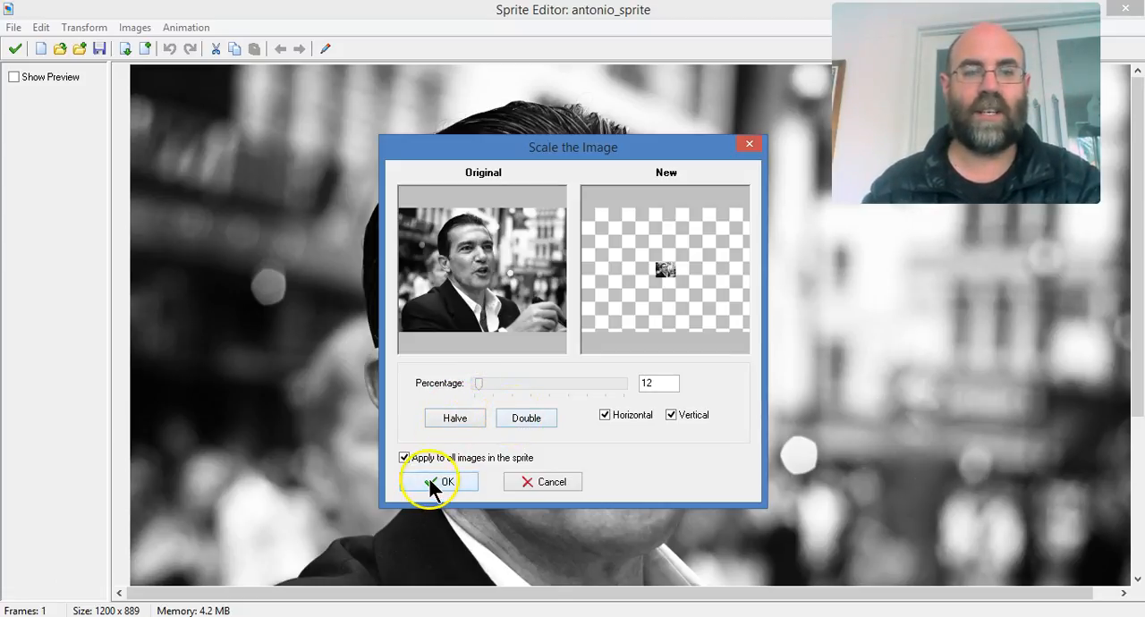
pyautogui.click(447, 481)
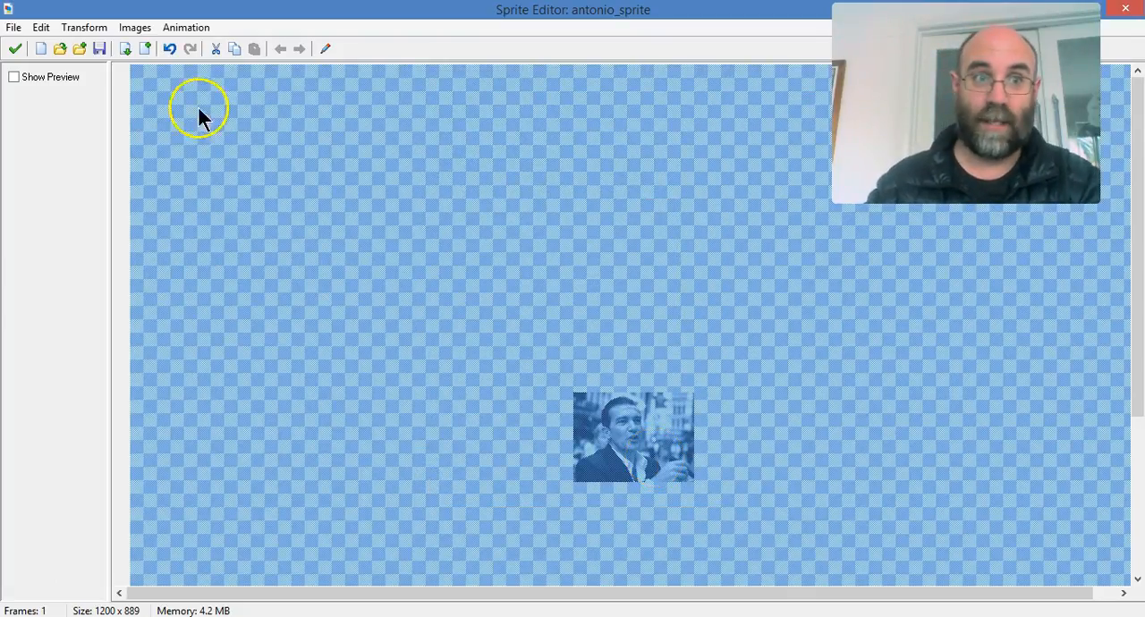
# Step: Apply a second Scale pass at 75 percent to shrink the photo further
pyautogui.click(82, 27)
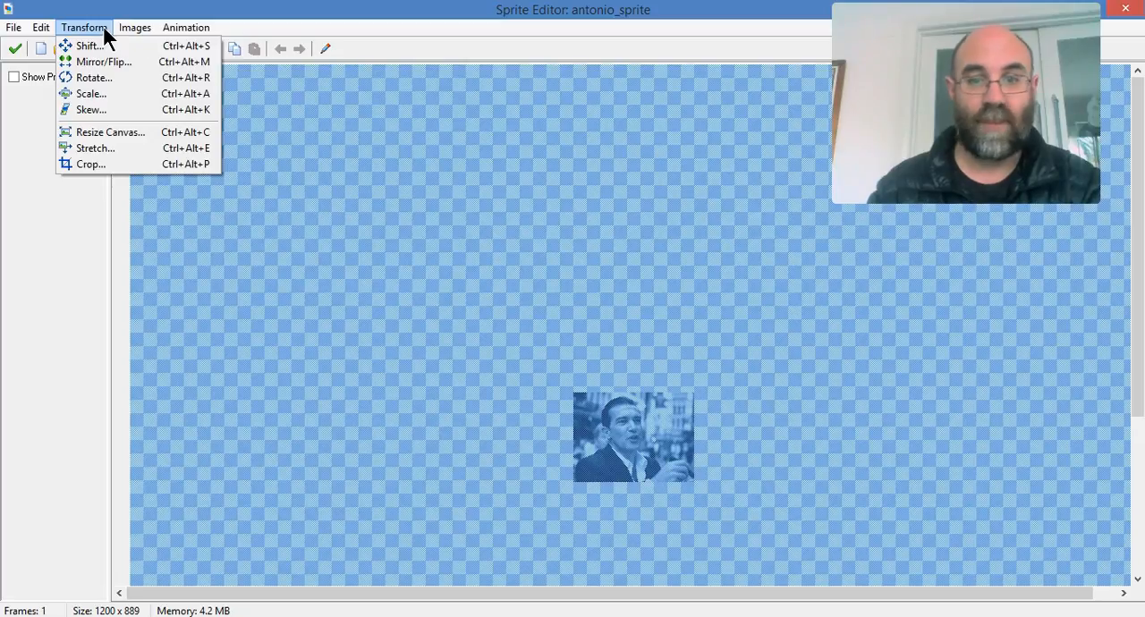
pyautogui.moveTo(89, 93)
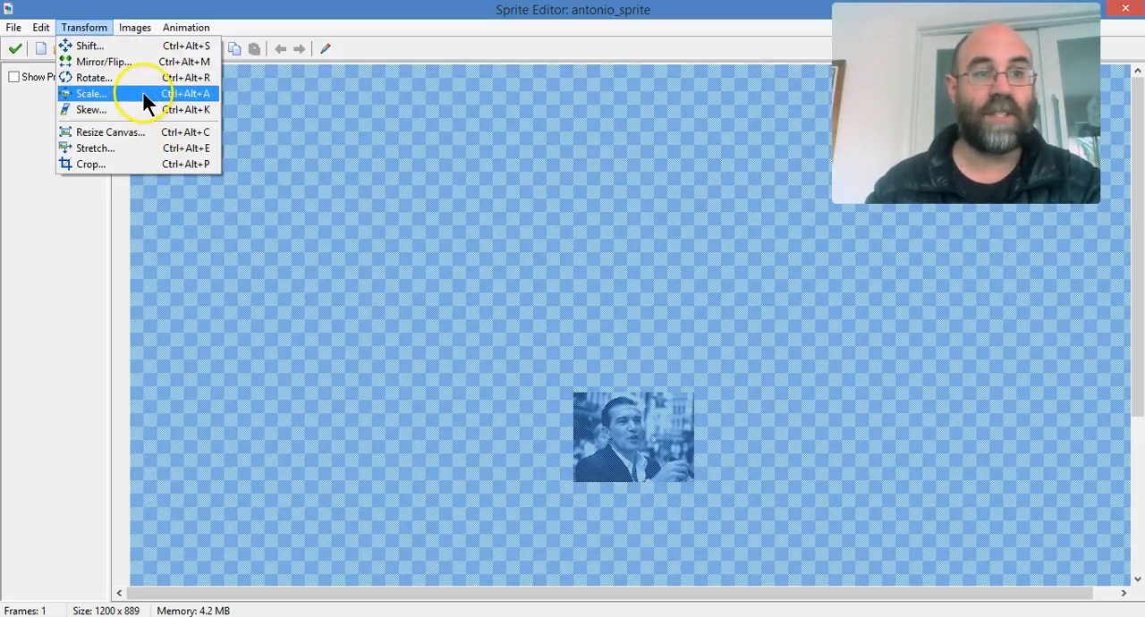
pyautogui.click(90, 93)
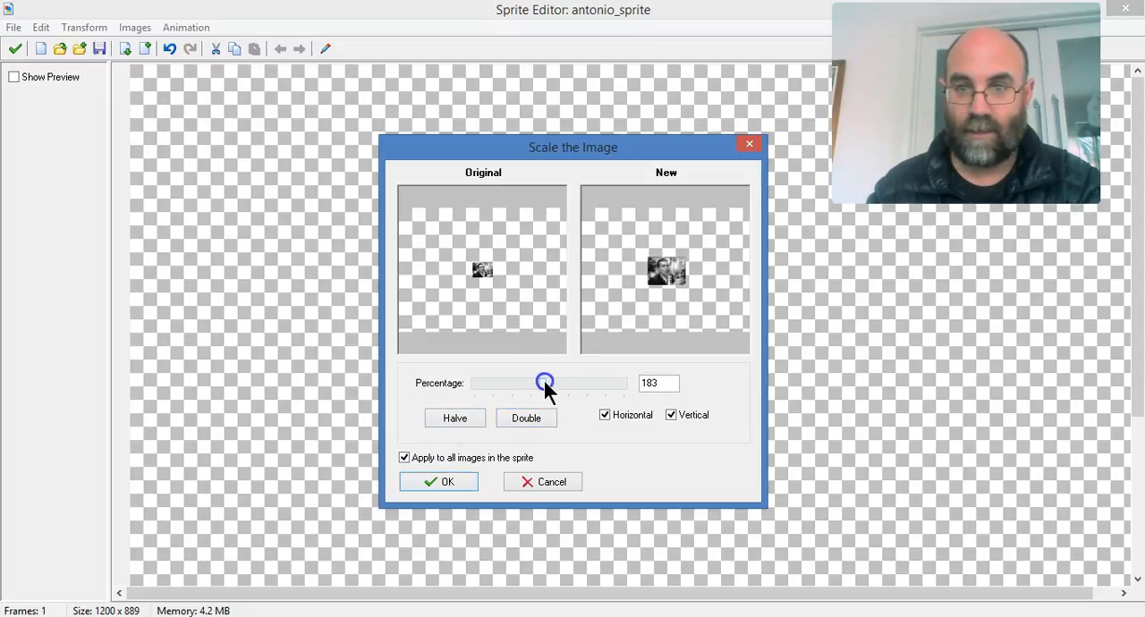
pyautogui.moveTo(544, 383); pyautogui.dragTo(507, 383)
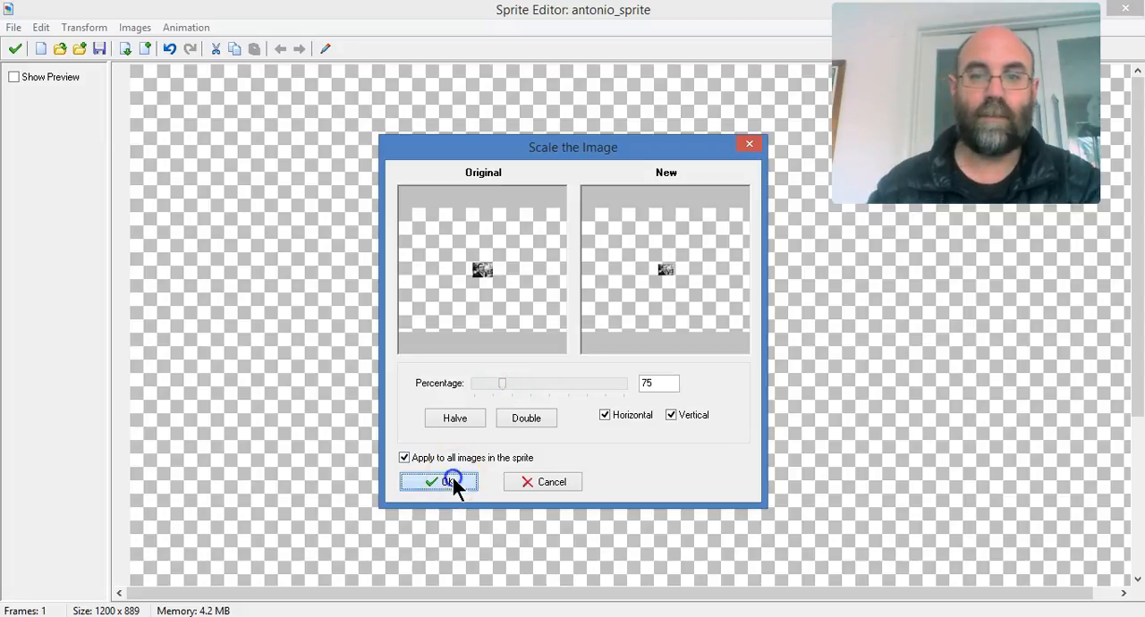
pyautogui.click(438, 482)
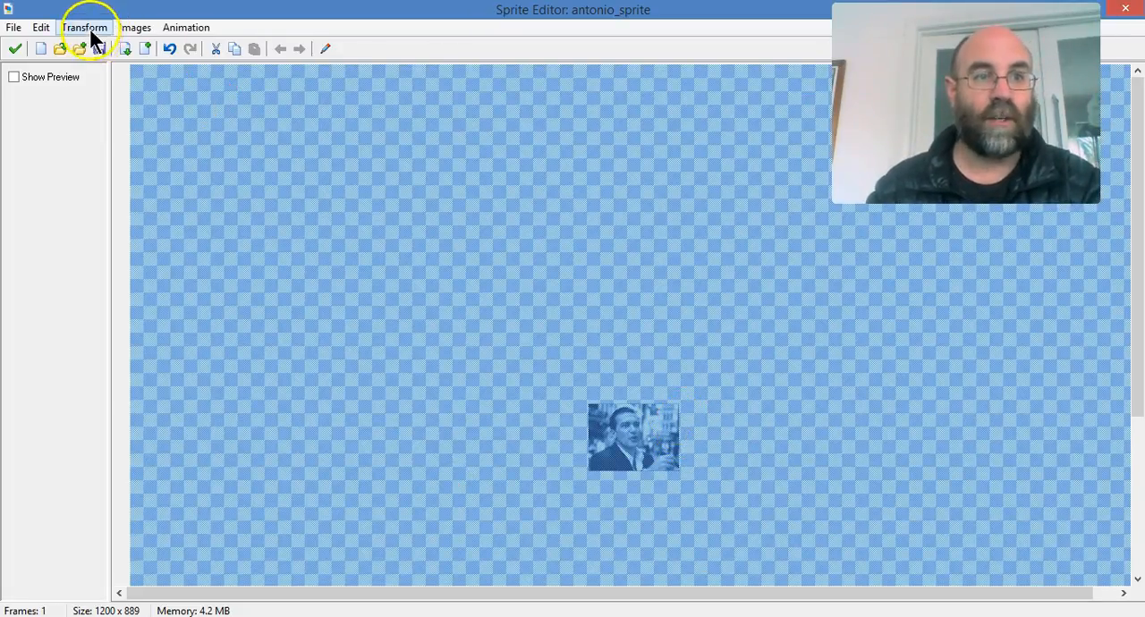
# Step: Crop the image with border size 0, trimming antonio_sprite to 108×81
pyautogui.click(84, 27)
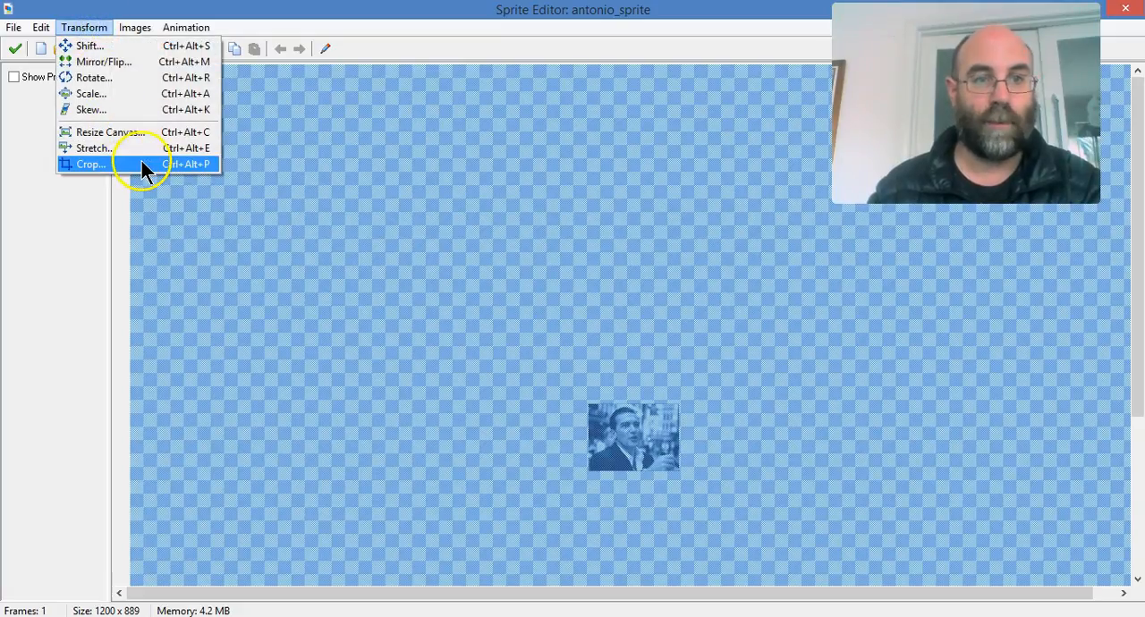
pyautogui.click(90, 165)
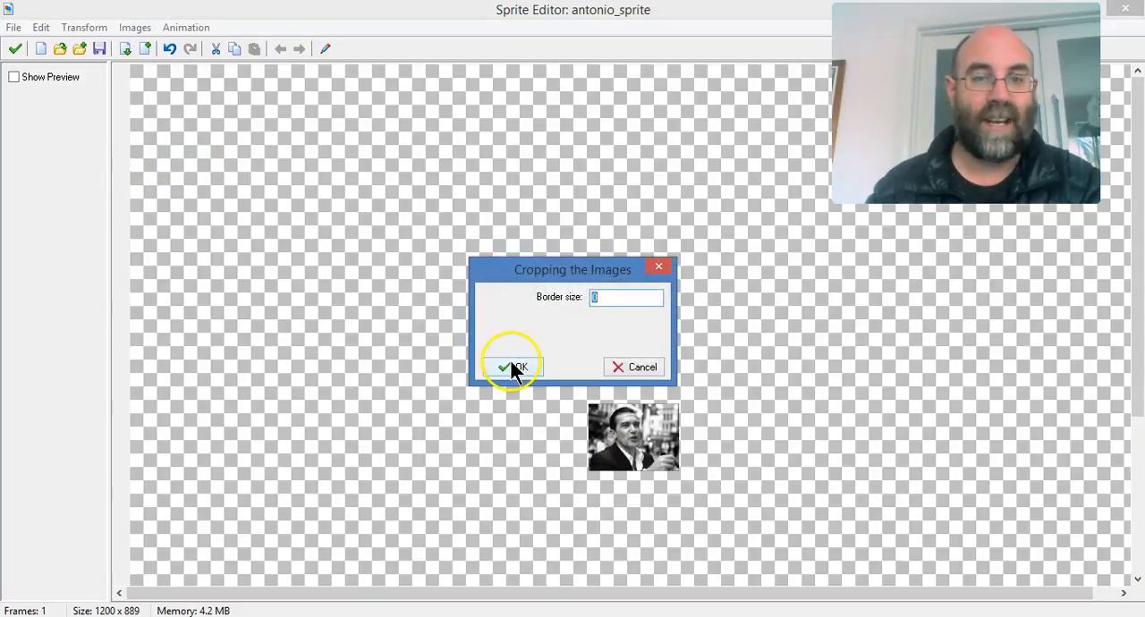
pyautogui.click(515, 367)
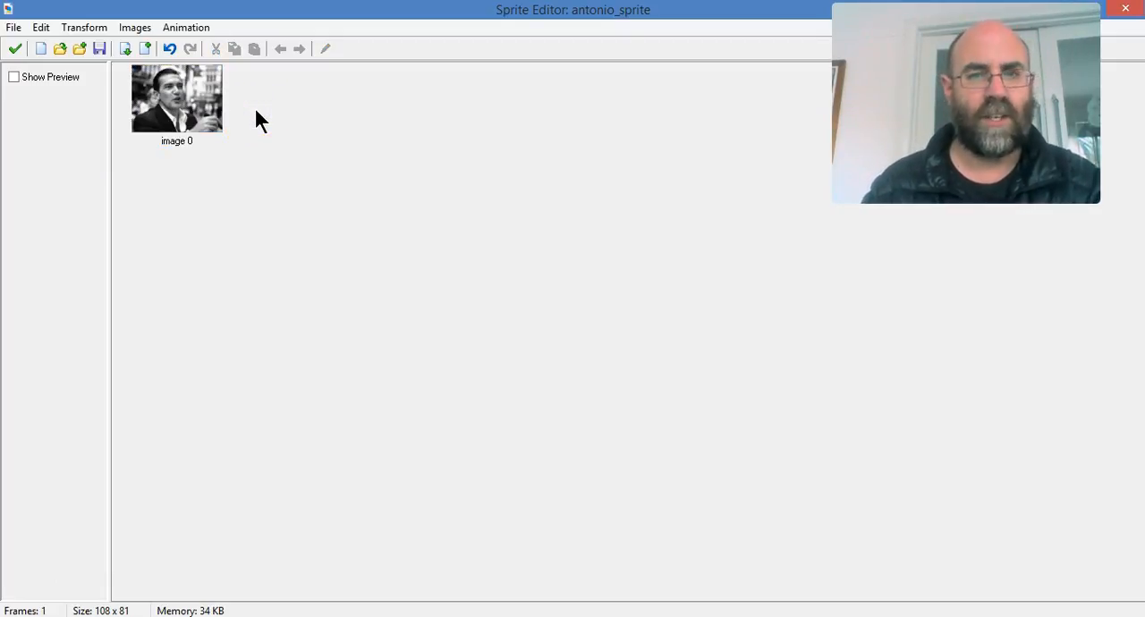
pyautogui.click(82, 27)
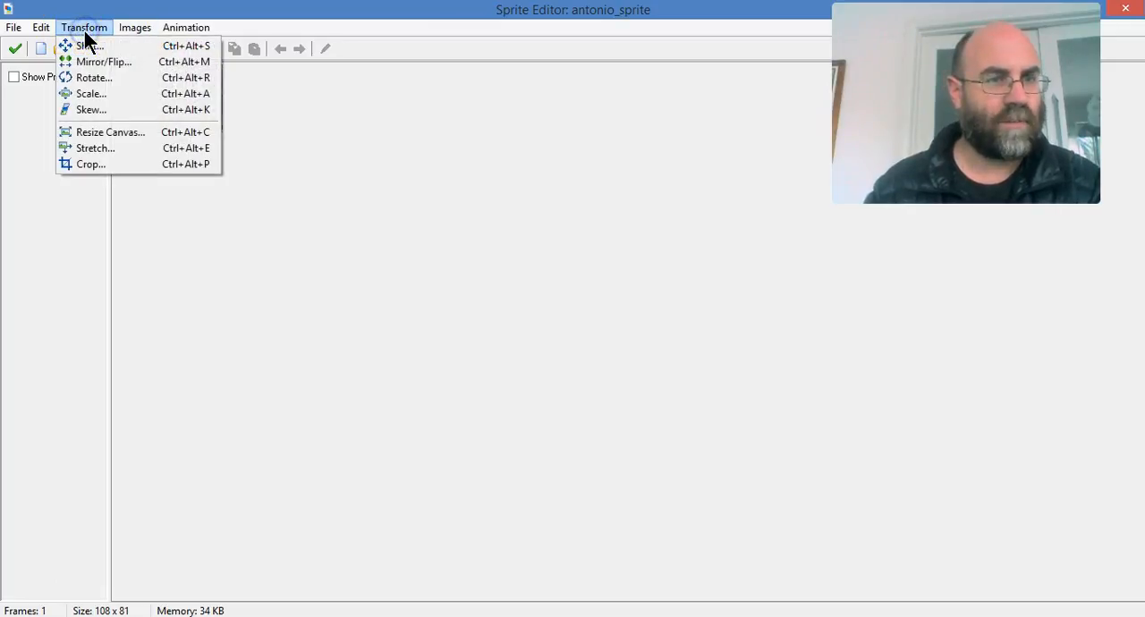
pyautogui.moveTo(90, 93)
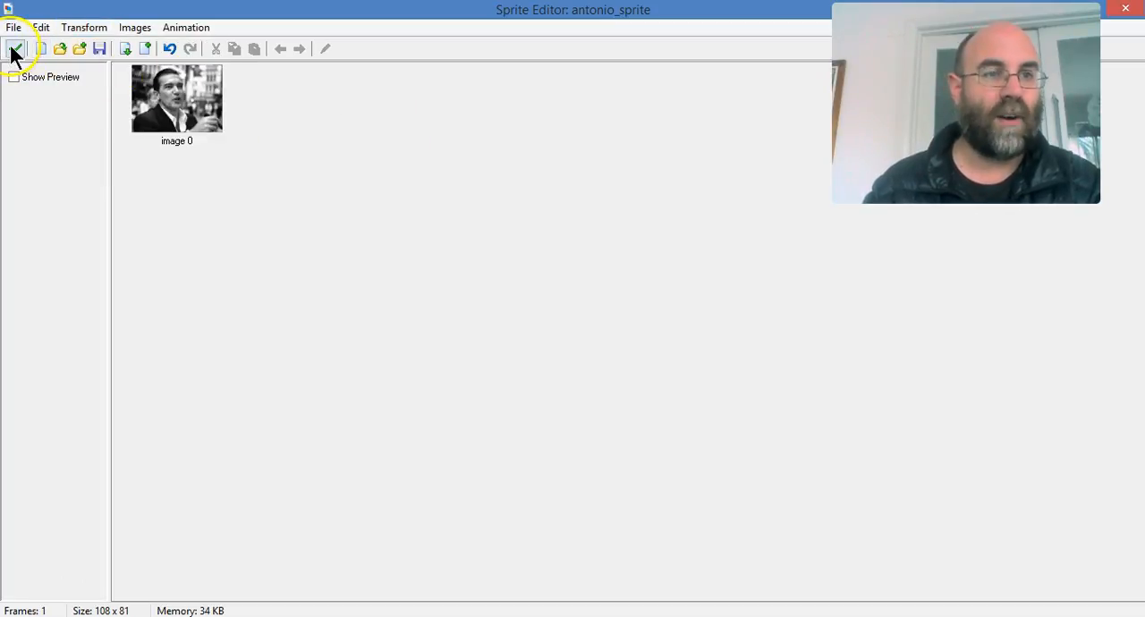
# Step: Accept the edit with the green checkmark and close Sprite Properties with OK
pyautogui.click(14, 49)
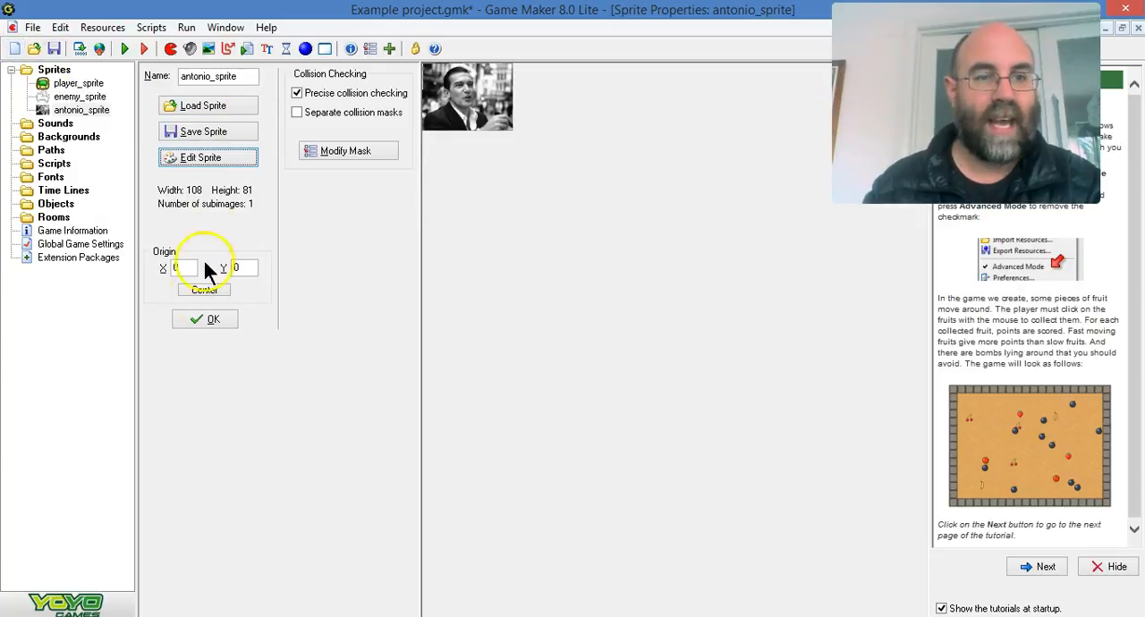
pyautogui.click(204, 319)
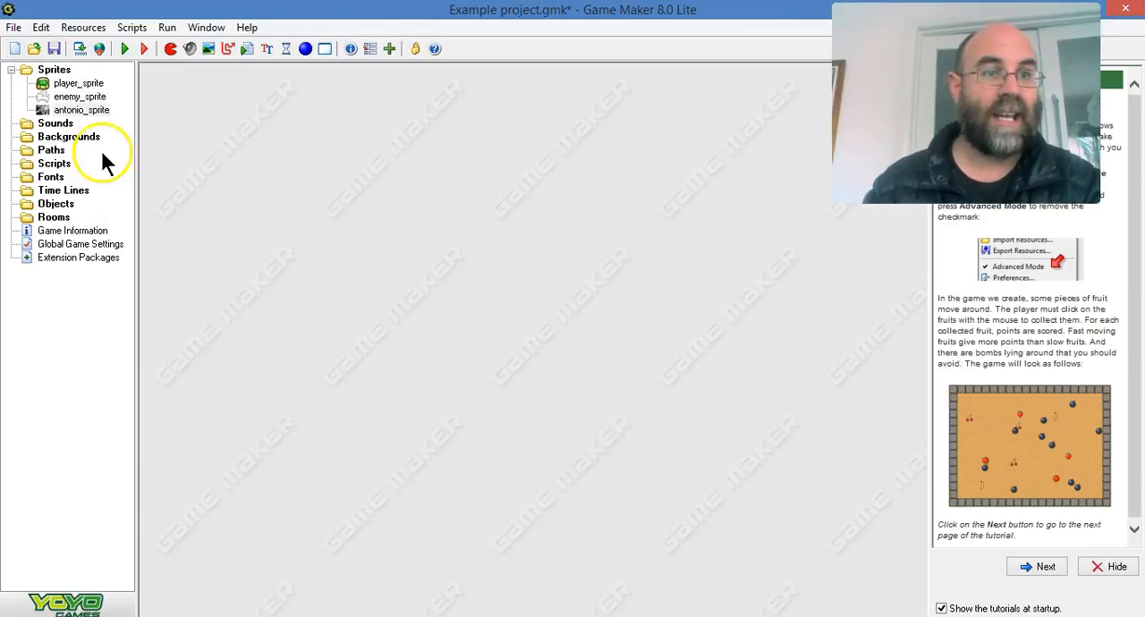